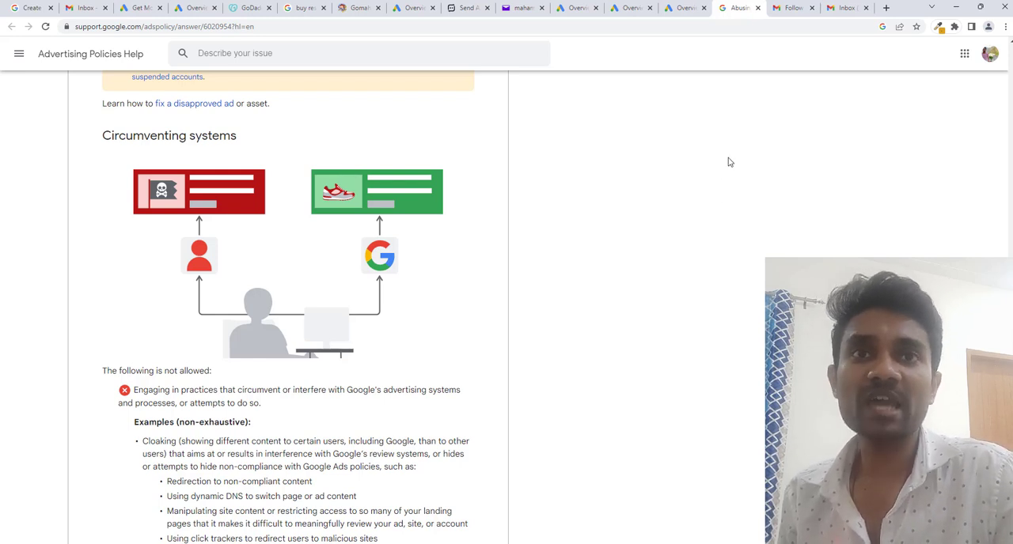
# Open the 'Follow up to your email' tab and read the account reactivation message
pyautogui.click(791, 8)
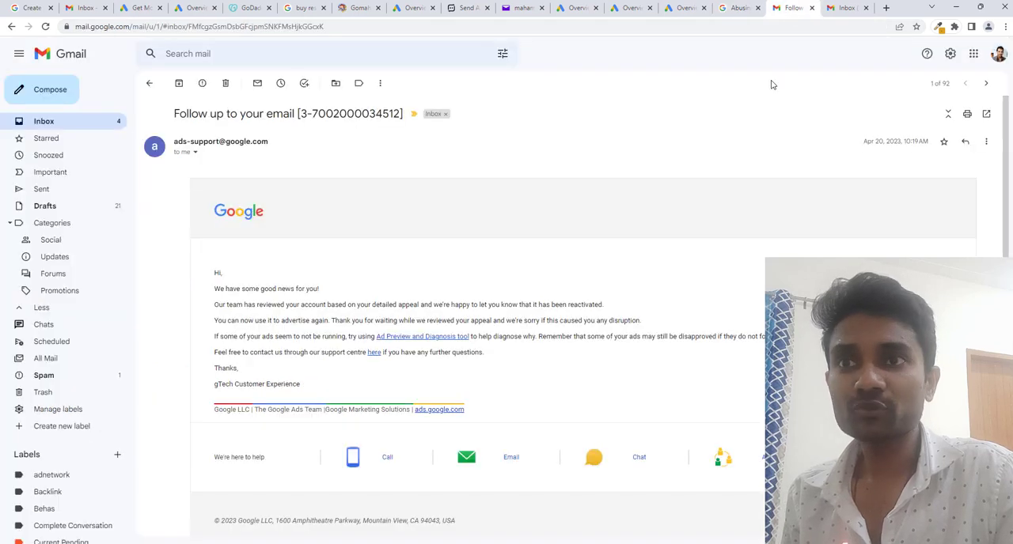
pyautogui.moveTo(415, 207)
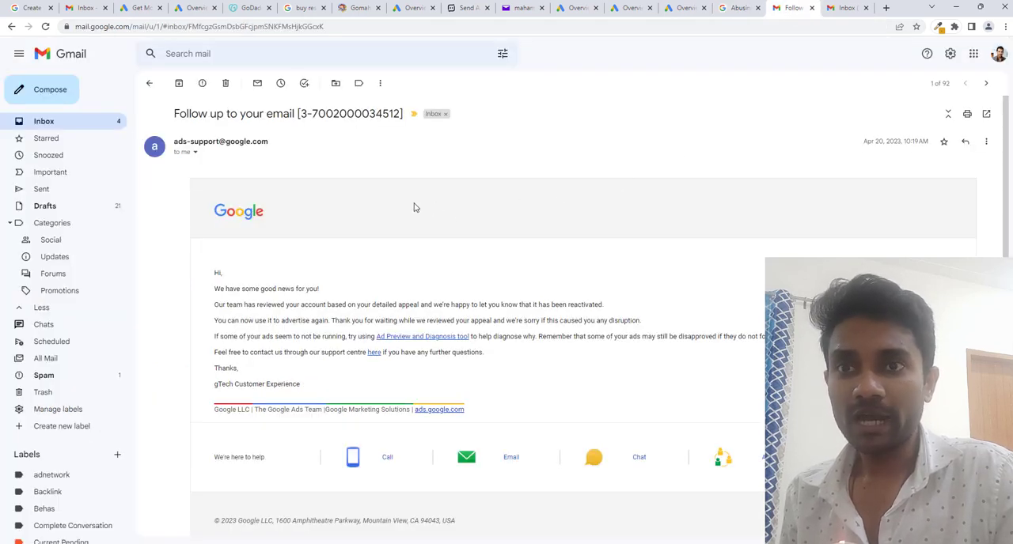
pyautogui.scroll(-3)
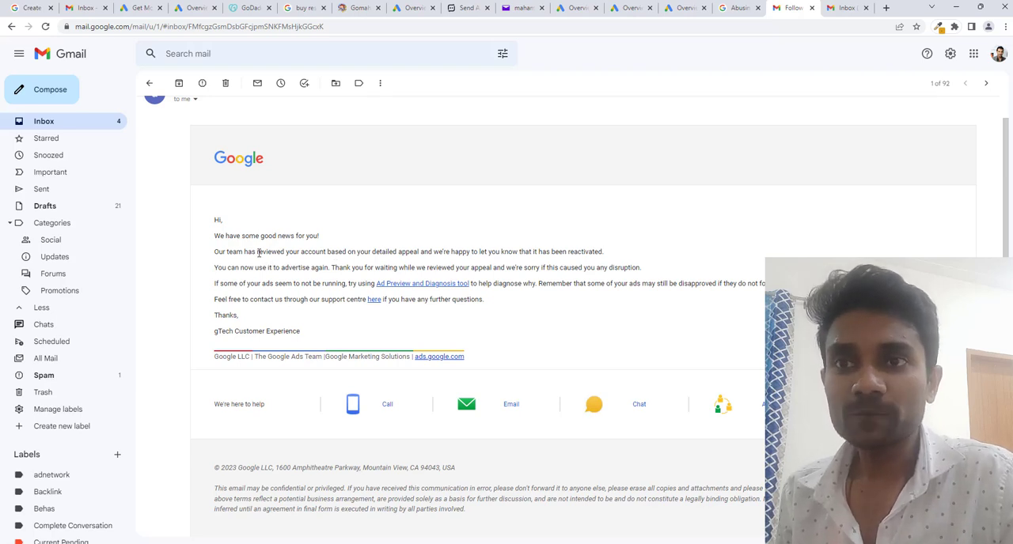
pyautogui.scroll(-3)
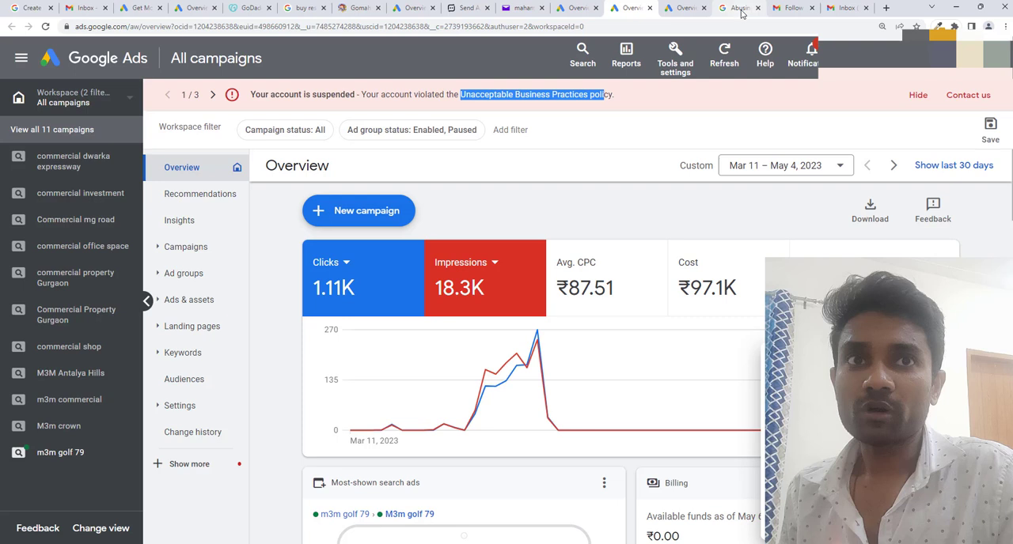
# Read the Circumventing systems cloaking examples and the note on what cloaking excludes
pyautogui.click(737, 8)
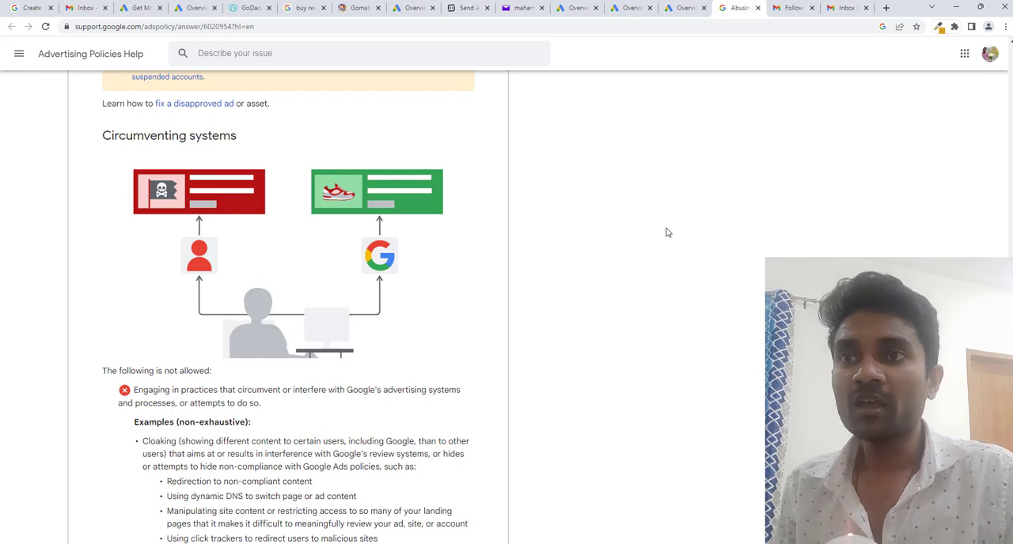
pyautogui.scroll(-3)
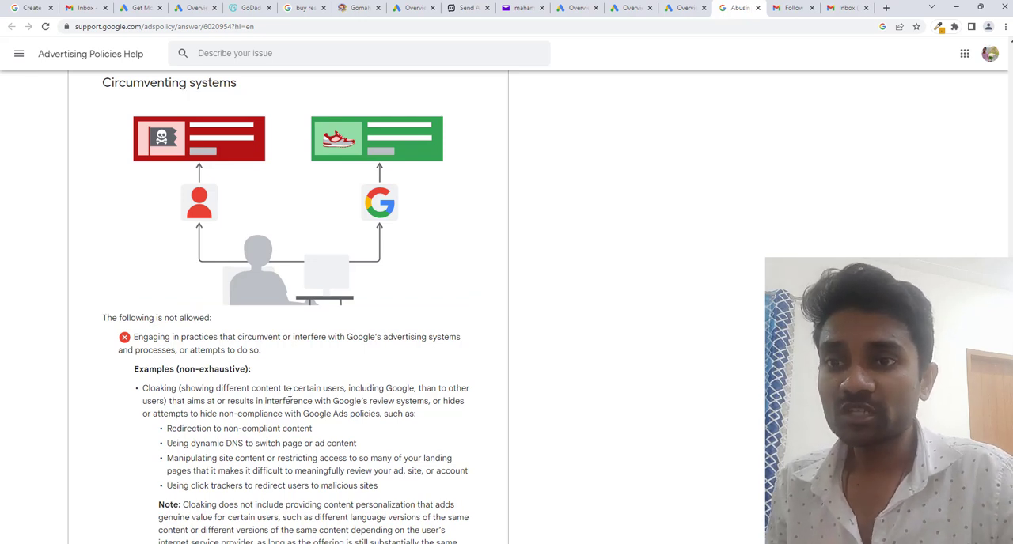
pyautogui.scroll(-3)
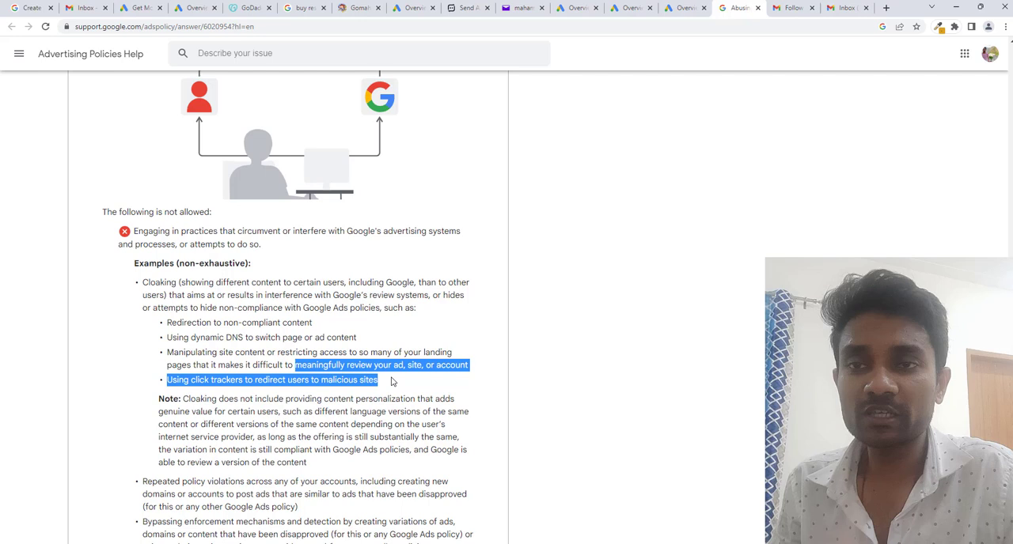
pyautogui.scroll(-3)
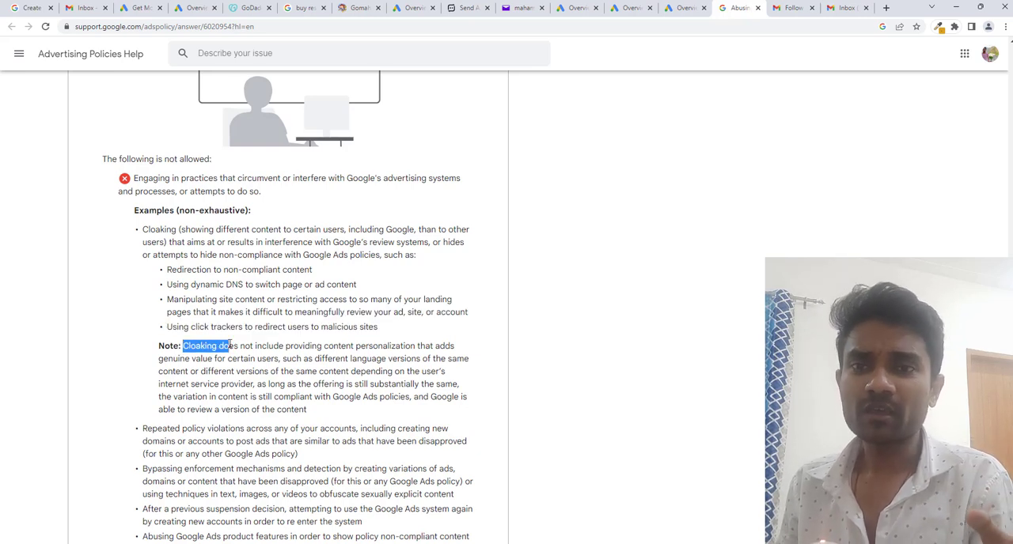
pyautogui.moveTo(246, 327)
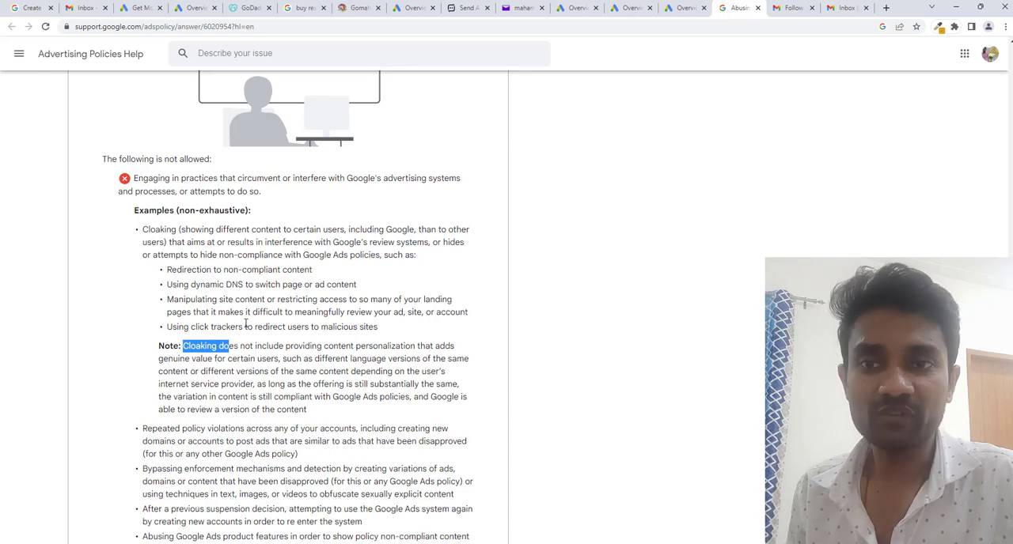
# Scroll past the cloaking note and highlight the 'Repeated policy violations' bullet
pyautogui.scroll(-3)
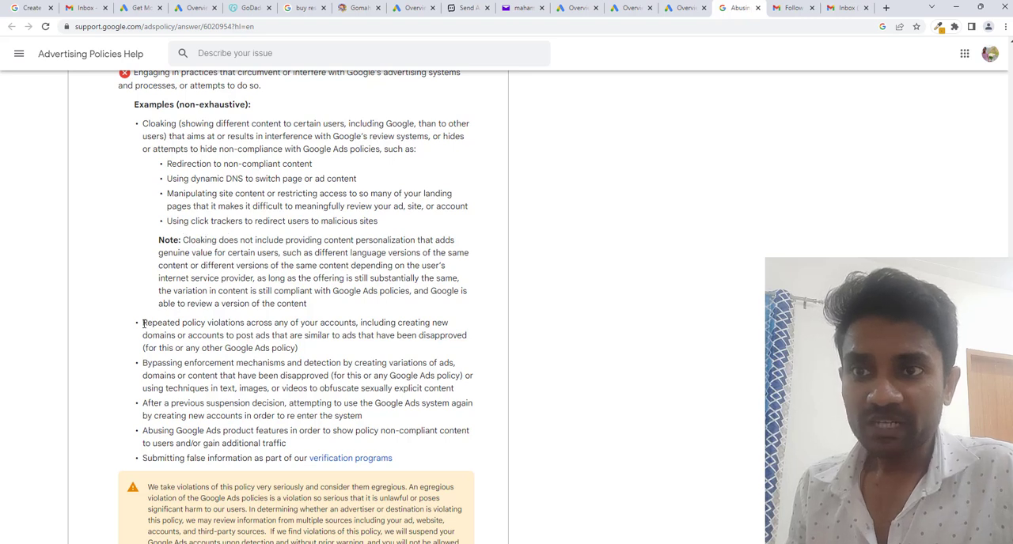
pyautogui.moveTo(142, 323); pyautogui.dragTo(357, 322)
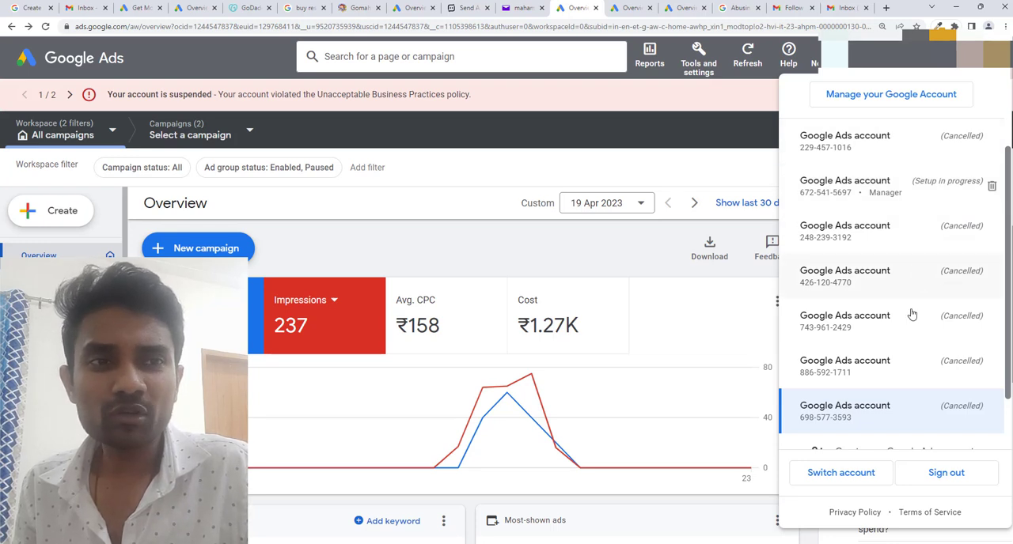
pyautogui.moveTo(894, 343)
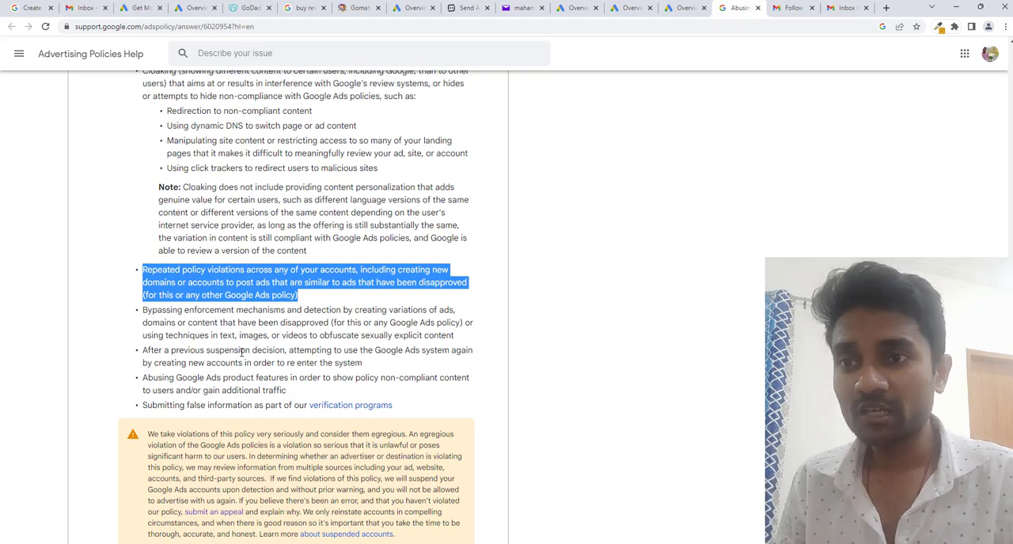
pyautogui.moveTo(173, 378)
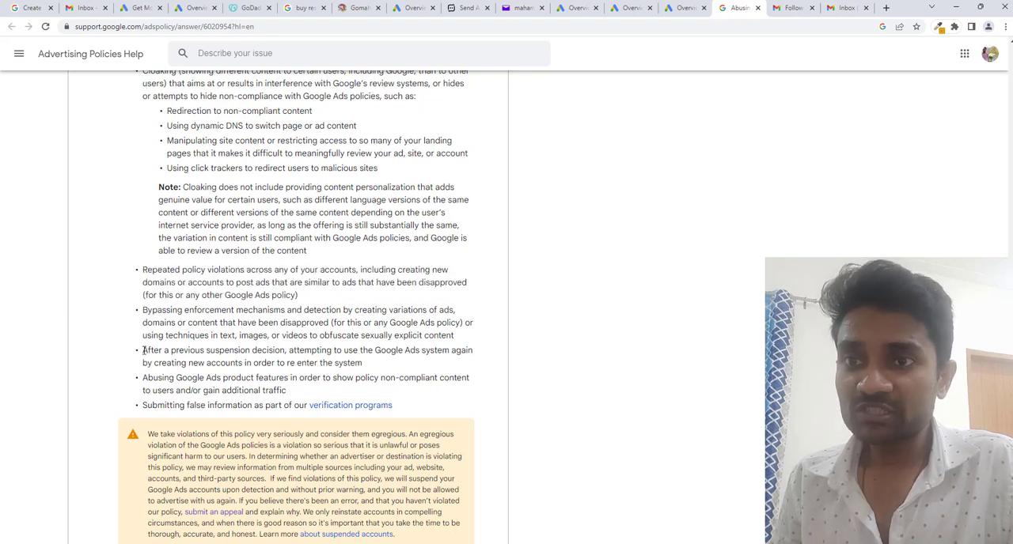
# Highlight the example about creating new accounts after a suspension
pyautogui.moveTo(142, 350); pyautogui.dragTo(362, 363)
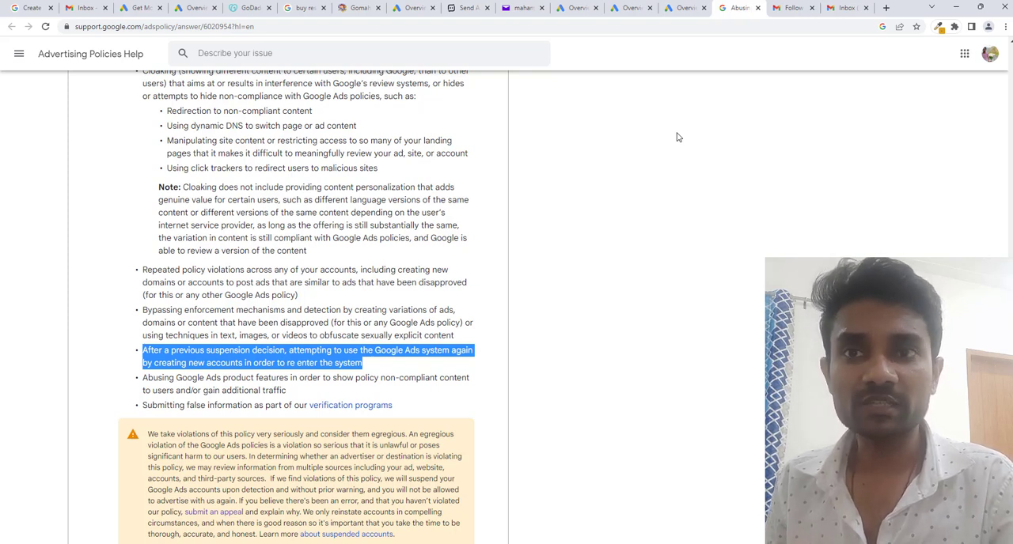
pyautogui.moveTo(640, 225)
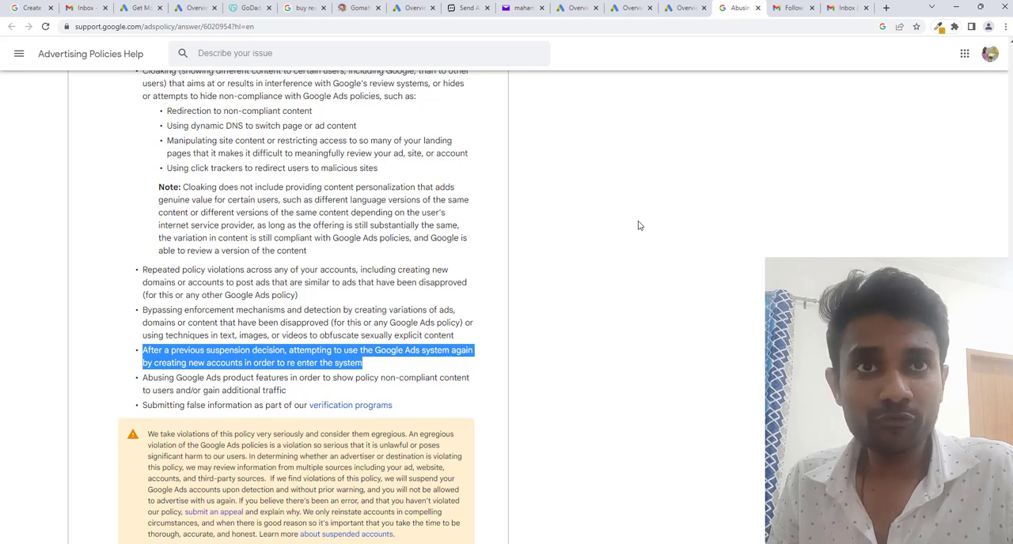
# Switch to the Google Ads account suspended for Circumventing systems
pyautogui.click(678, 8)
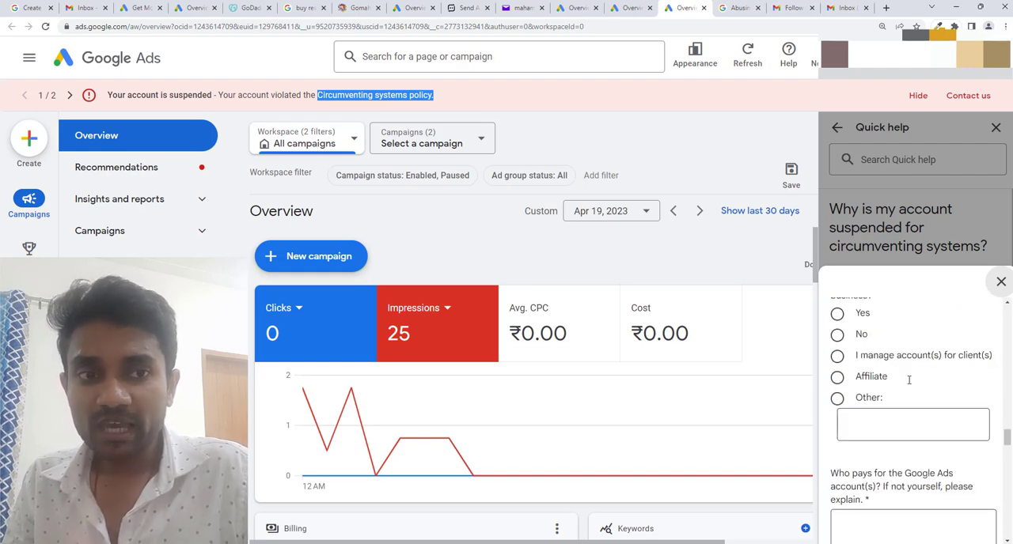
# Scroll the Quick help appeal questionnaire down to the Submit button
pyautogui.scroll(-3)
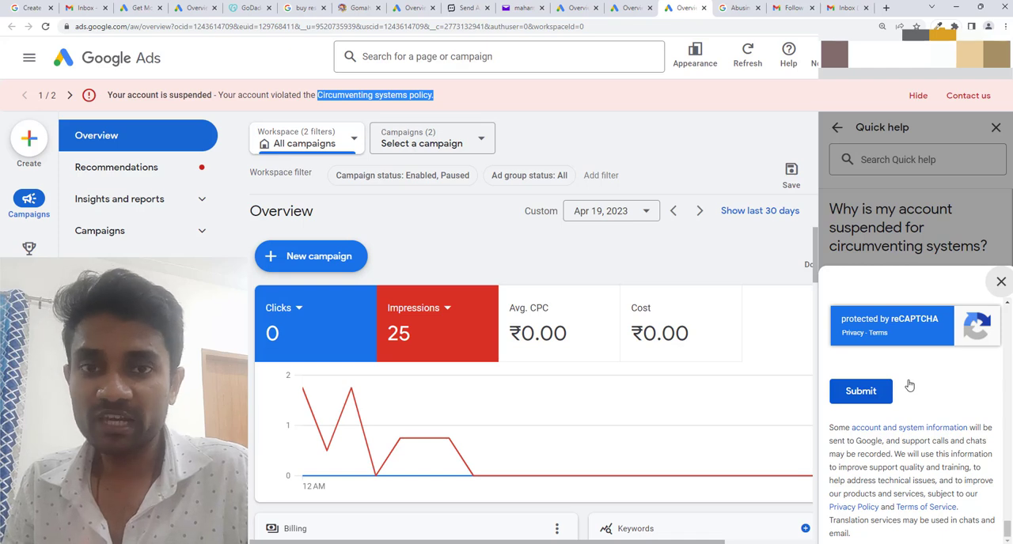